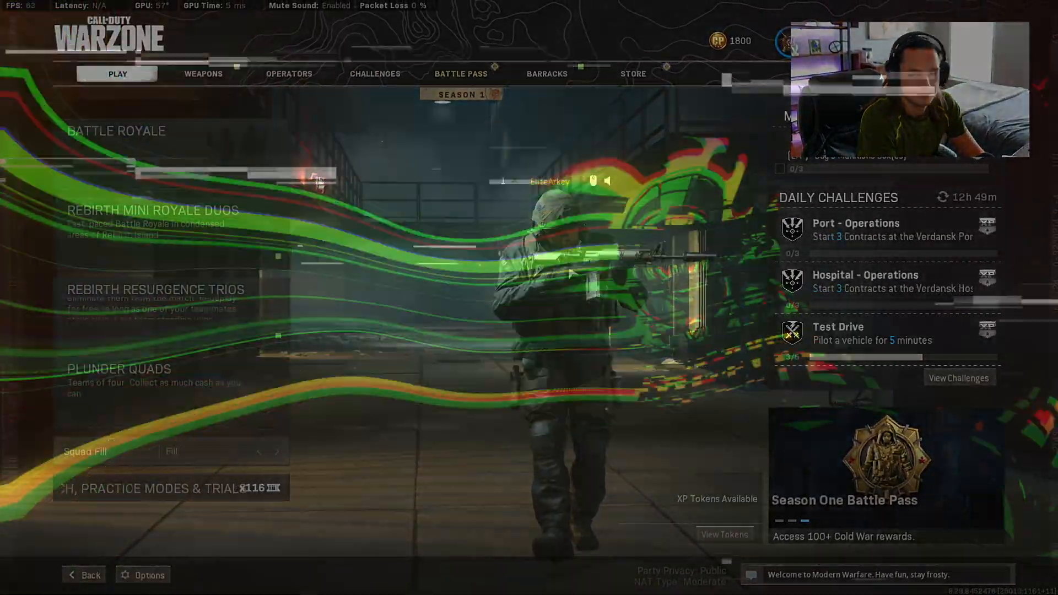
Step: Open the Options menu from the bottom of the Warzone main menu
click(142, 574)
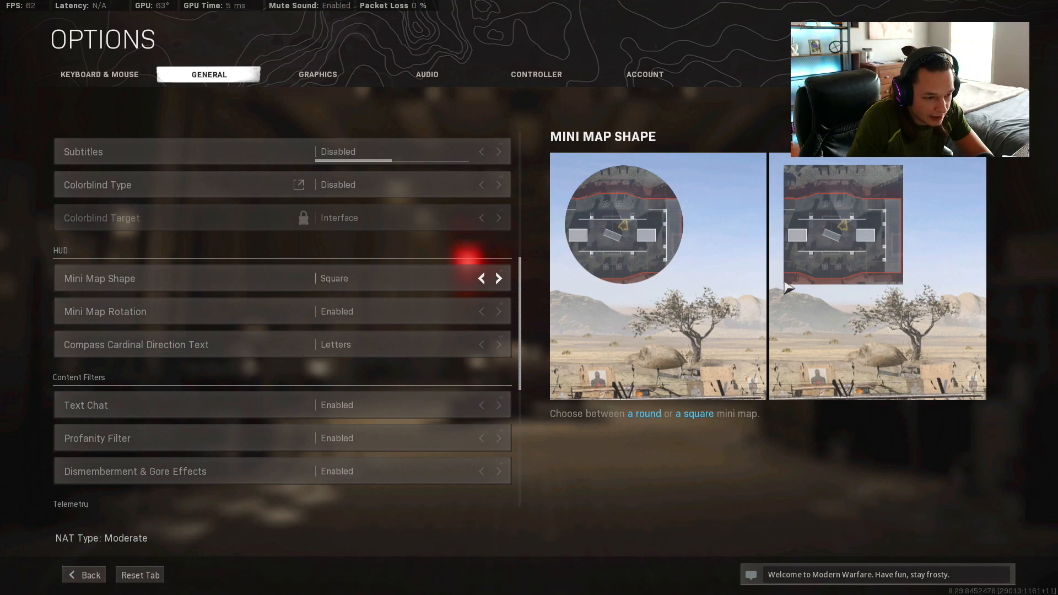
mouse_move(809, 178)
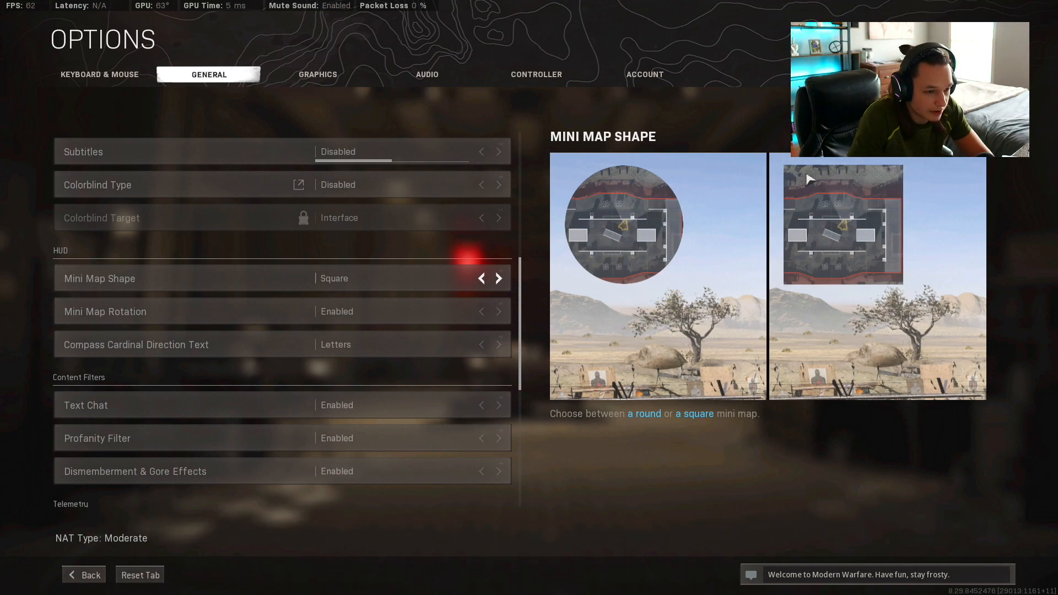
mouse_move(634, 180)
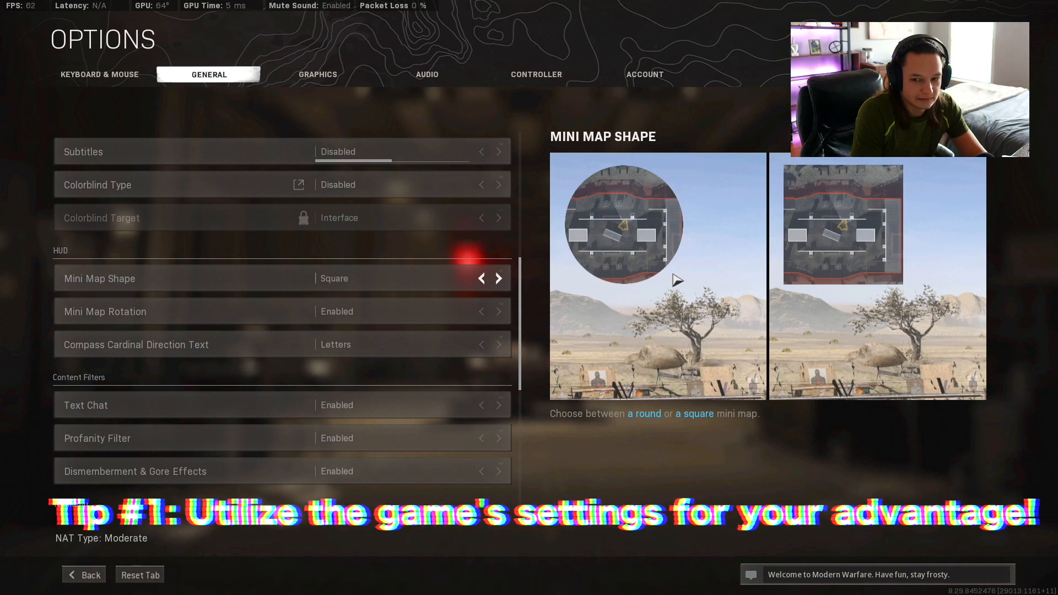
click(99, 75)
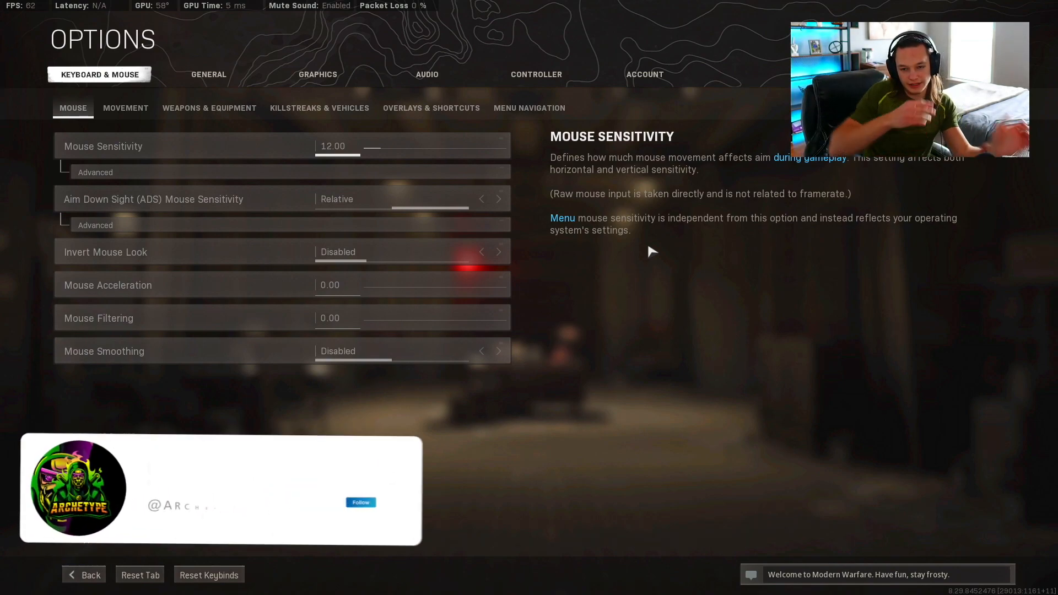
Step: Set Mouse Sensitivity to 12.00 and bring up the movement settings
click(361, 502)
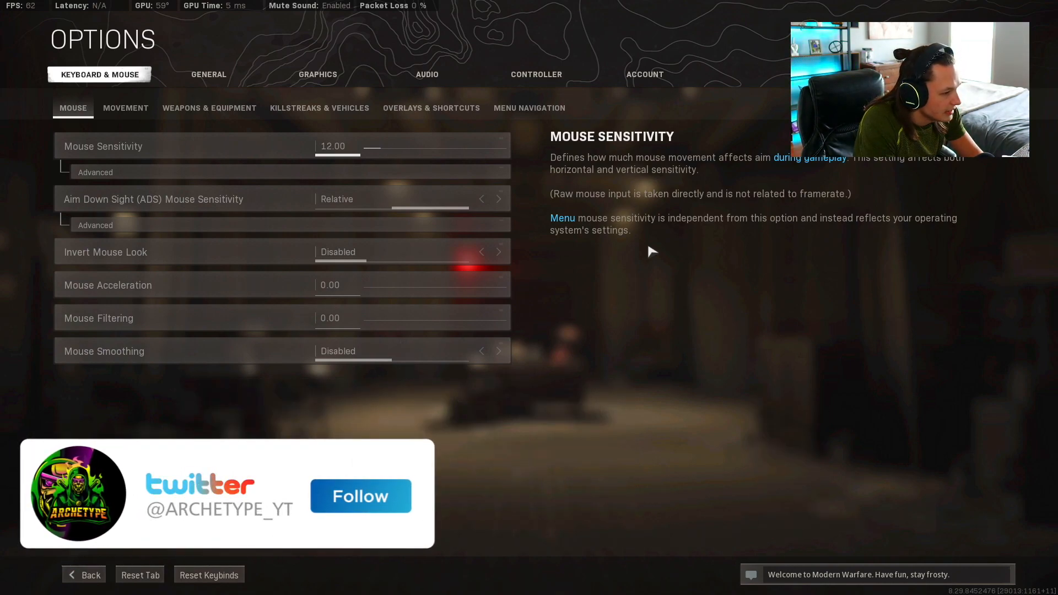
click(360, 496)
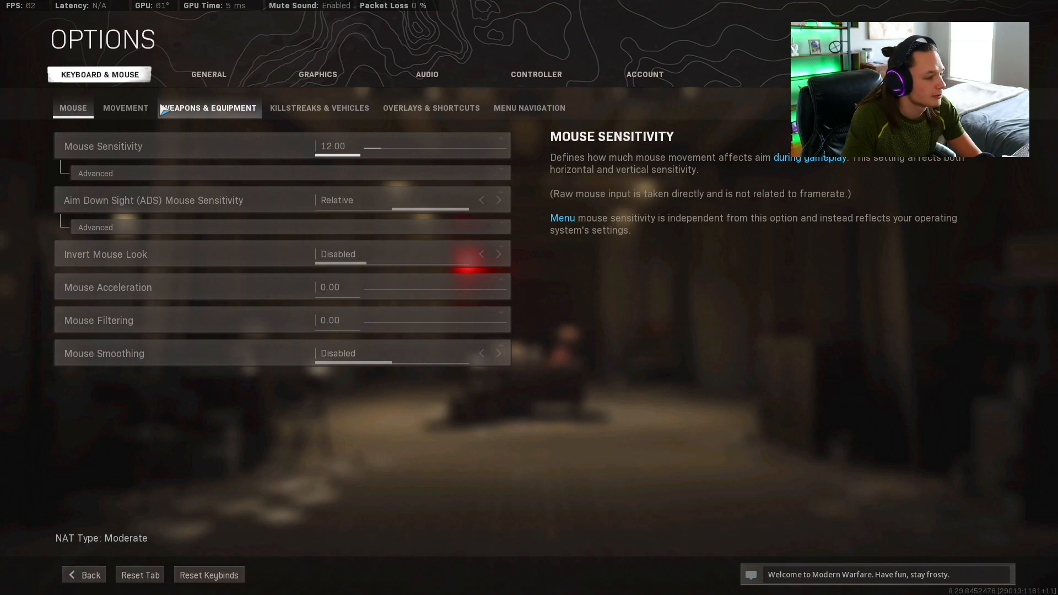
click(125, 108)
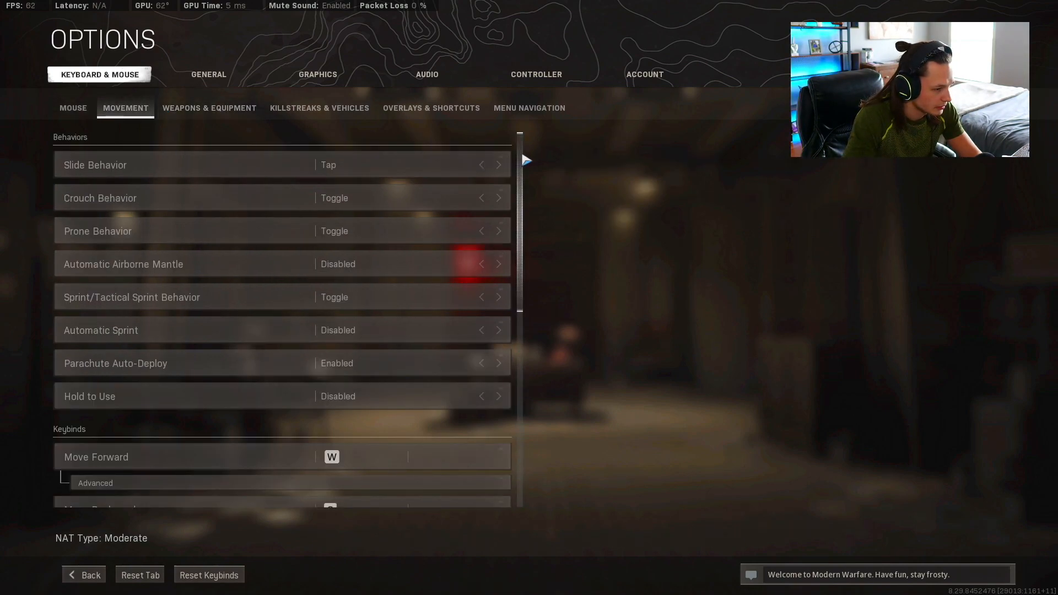
Step: Scroll through movement behaviors and keybinds (crouch Q, prone Ctrl, sprint Shift) to Gesture/Sprays
scroll(down, 3)
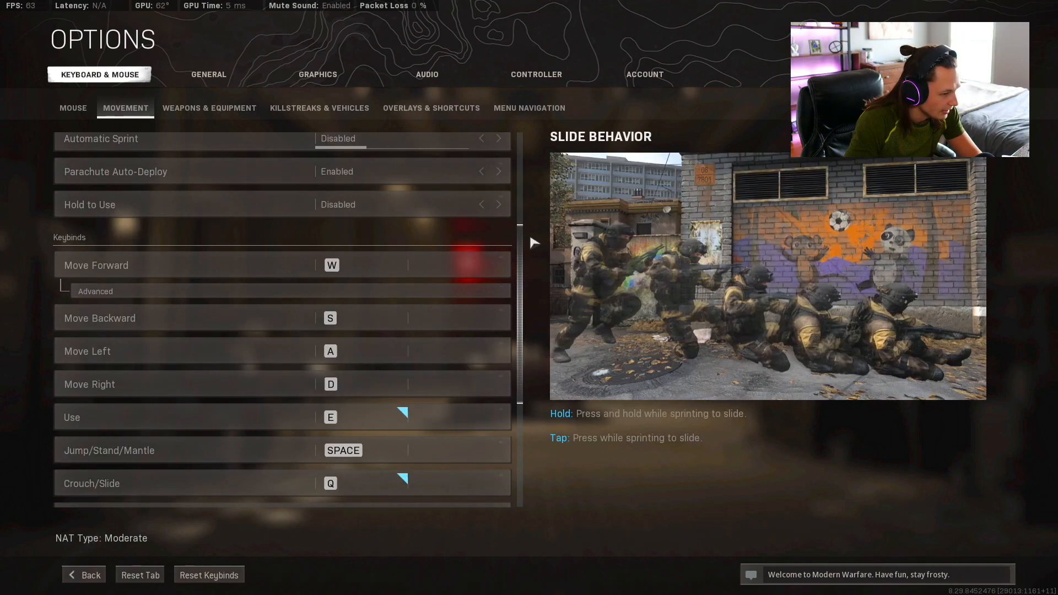
scroll(down, 3)
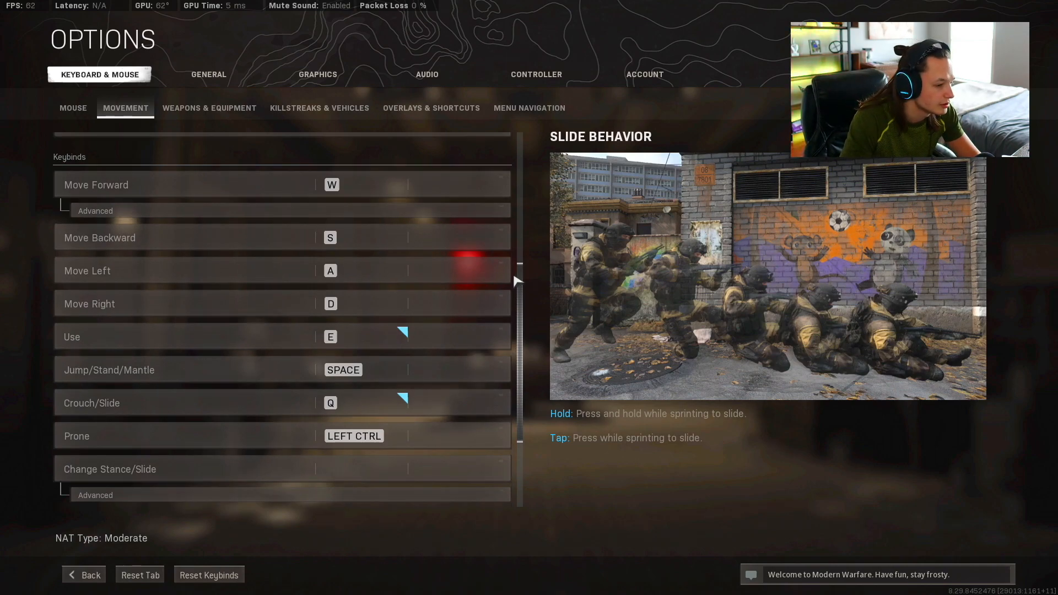
scroll(down, 3)
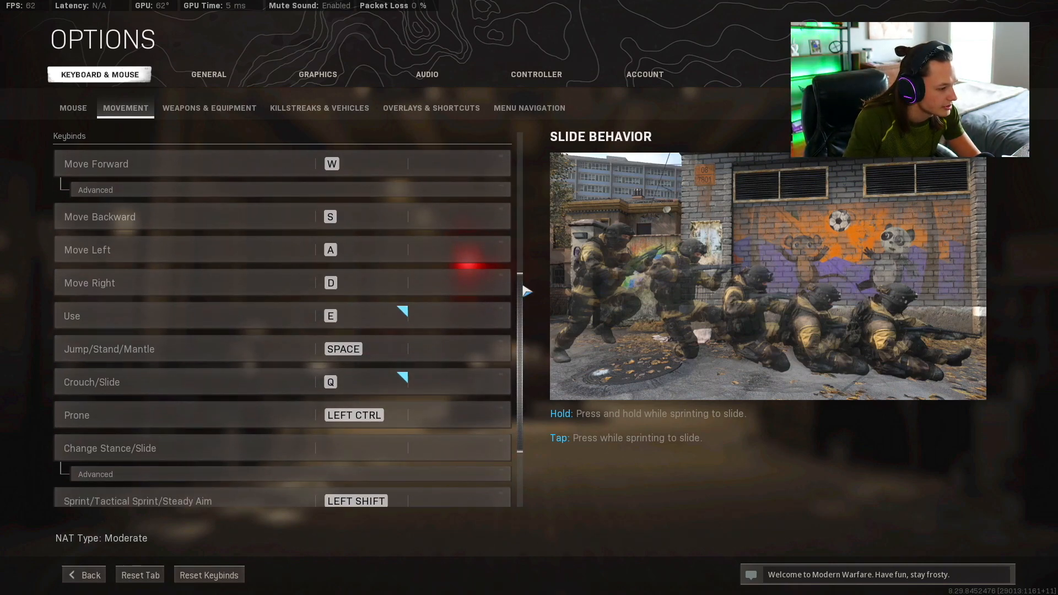
scroll(down, 3)
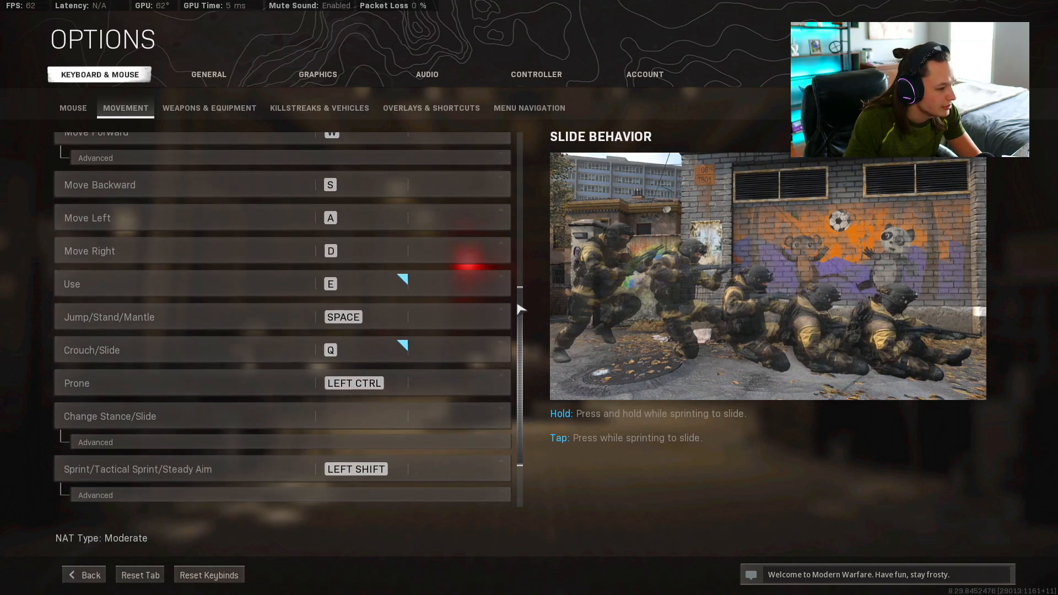
scroll(down, 3)
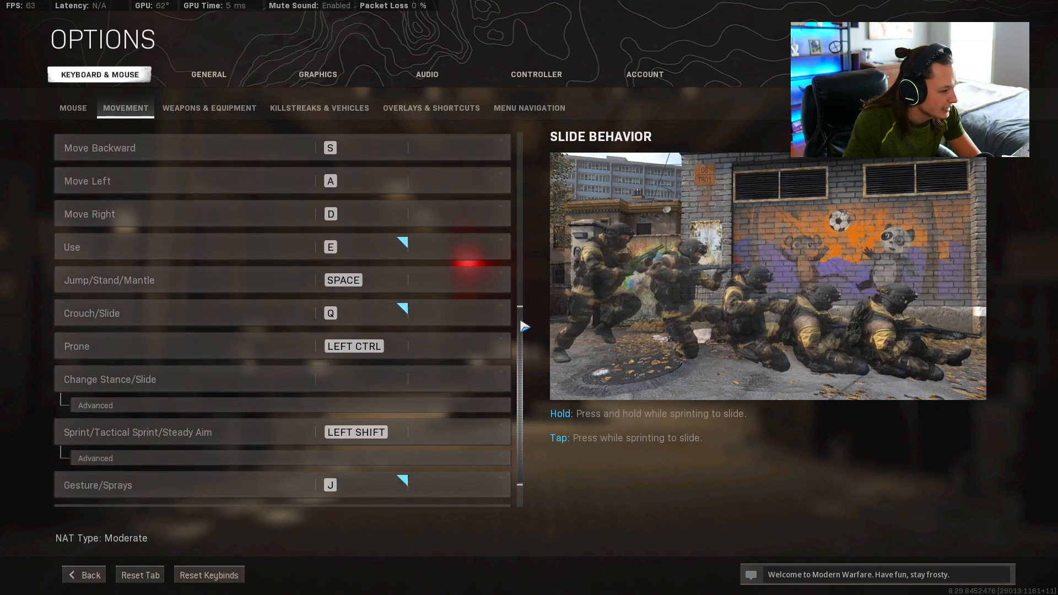
scroll(down, 3)
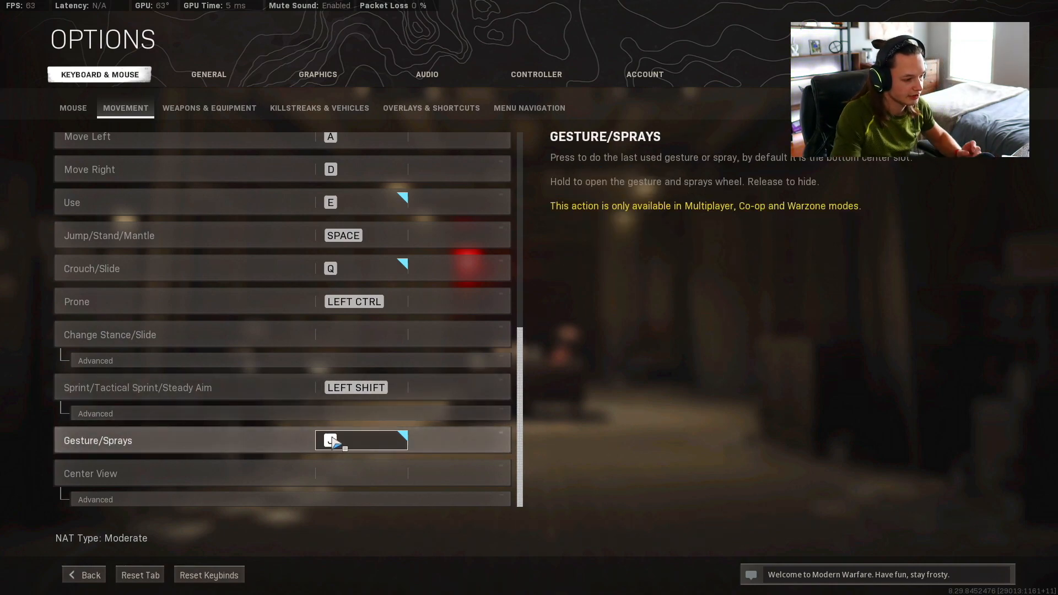
Step: Review weapon keybinds (reload R, melee F, lethal 3, tactical 4) and rebind Weapon Mount
click(209, 108)
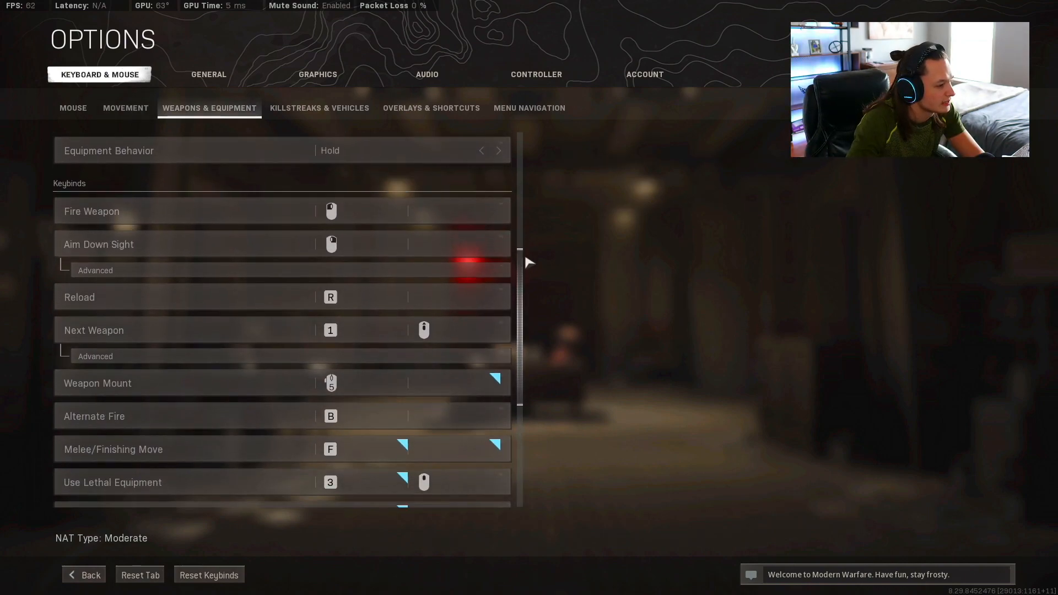
scroll(down, 3)
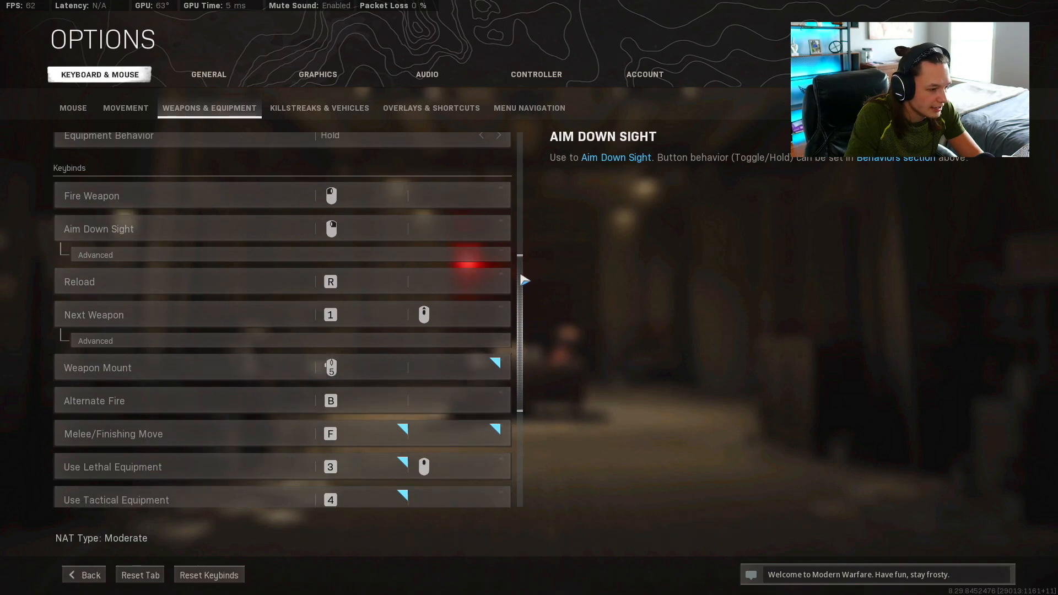
scroll(down, 3)
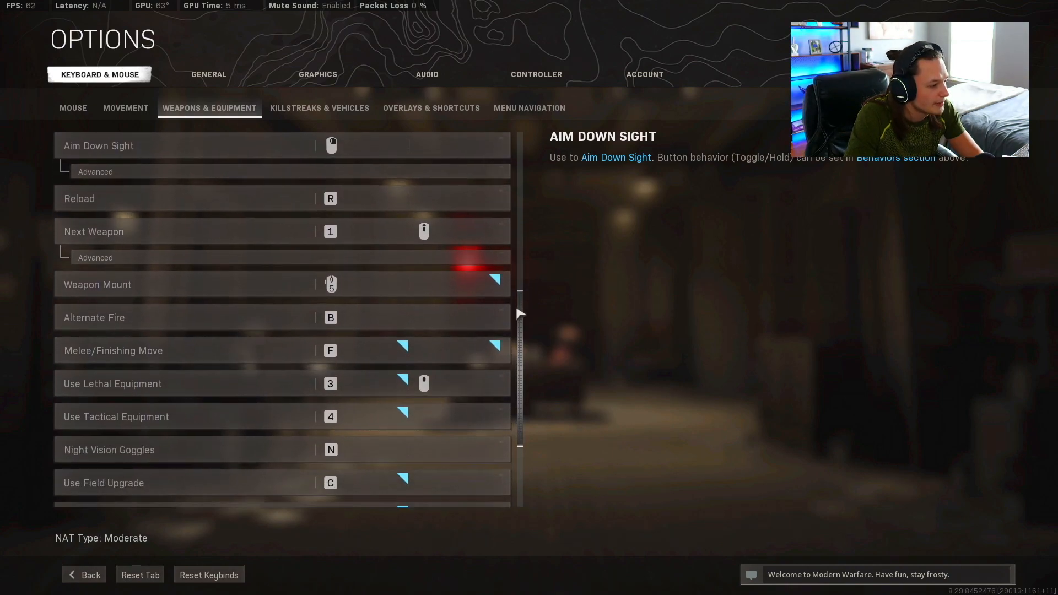
click(330, 231)
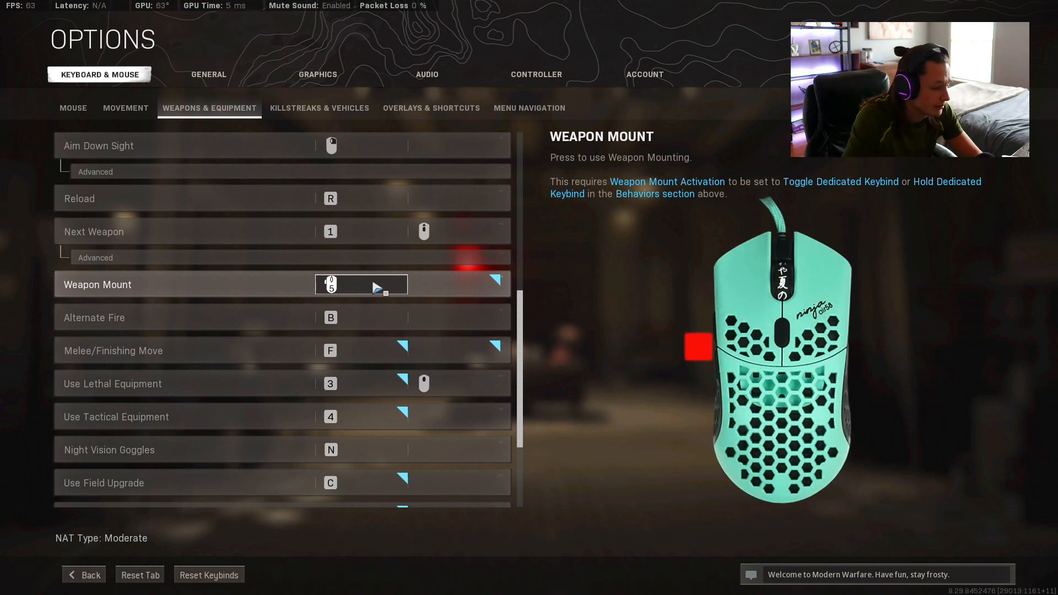
scroll(down, 3)
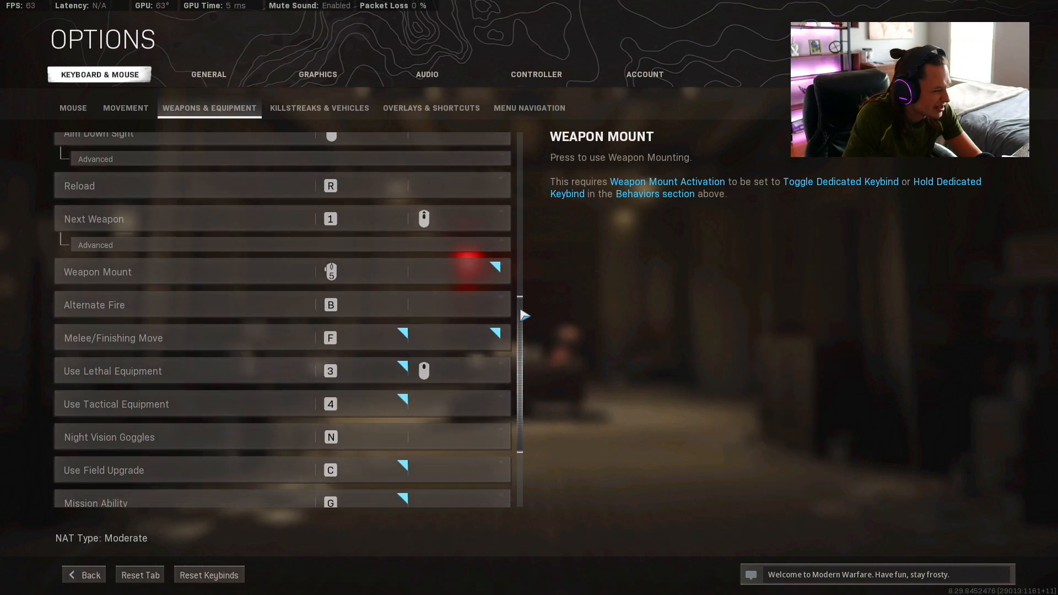
scroll(down, 3)
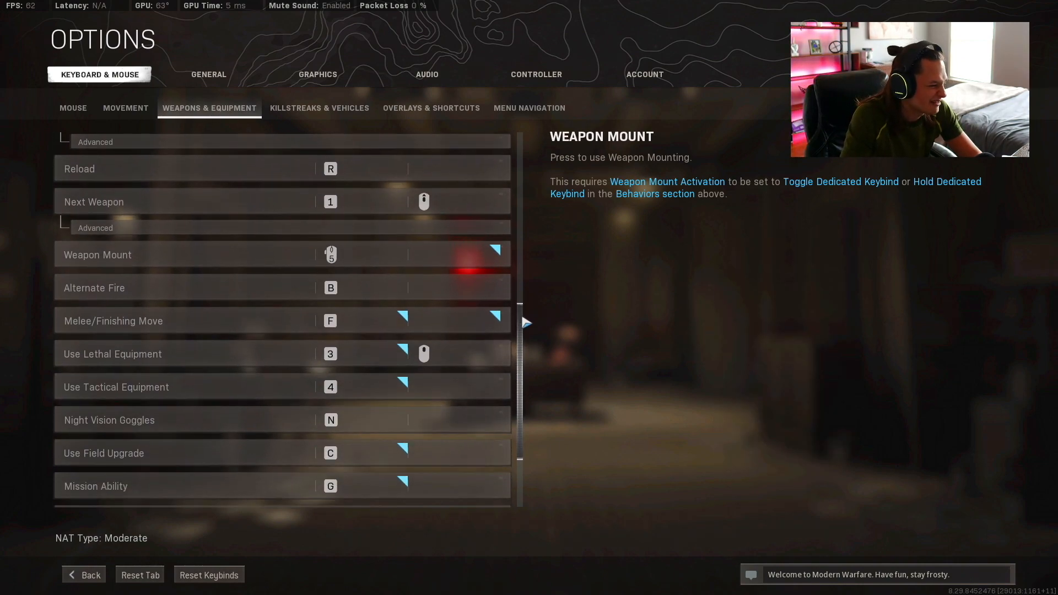
scroll(down, 3)
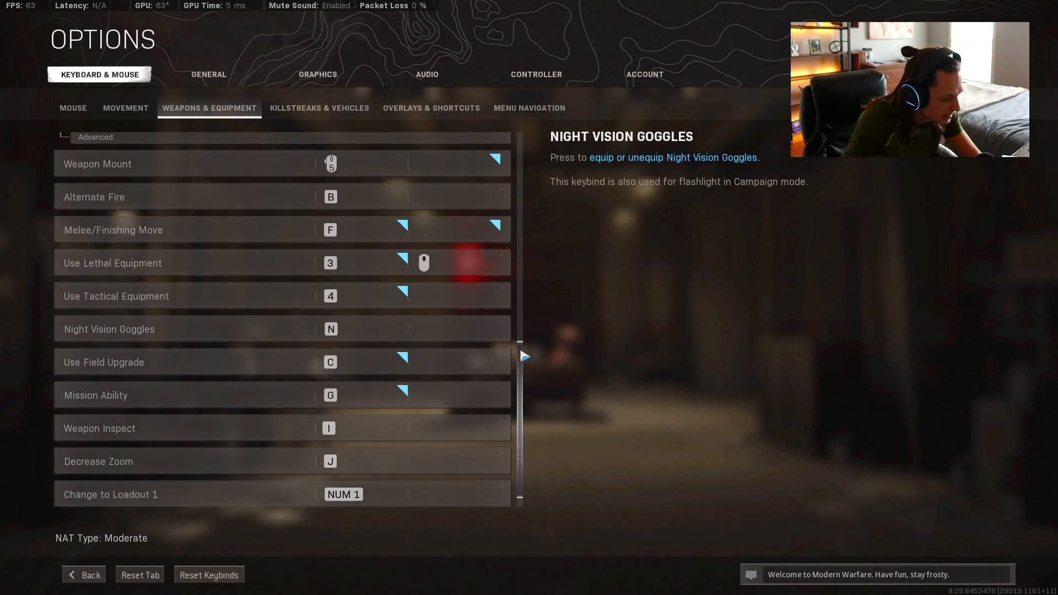
scroll(down, 3)
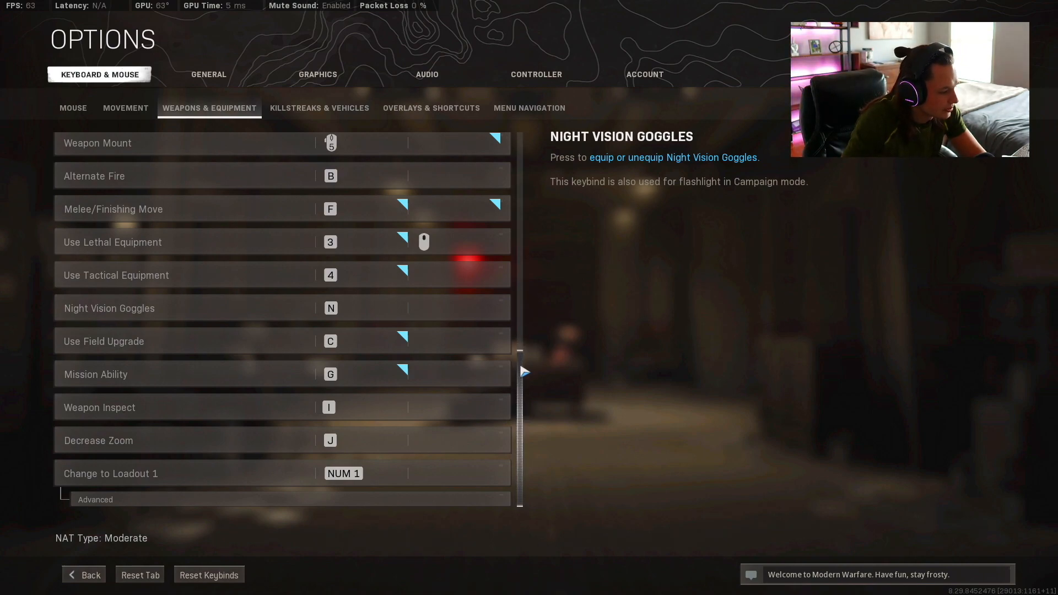
Step: Scroll through vehicle keybinds, then view overlay keybinds: ping 0, scores Tab, map M
click(319, 108)
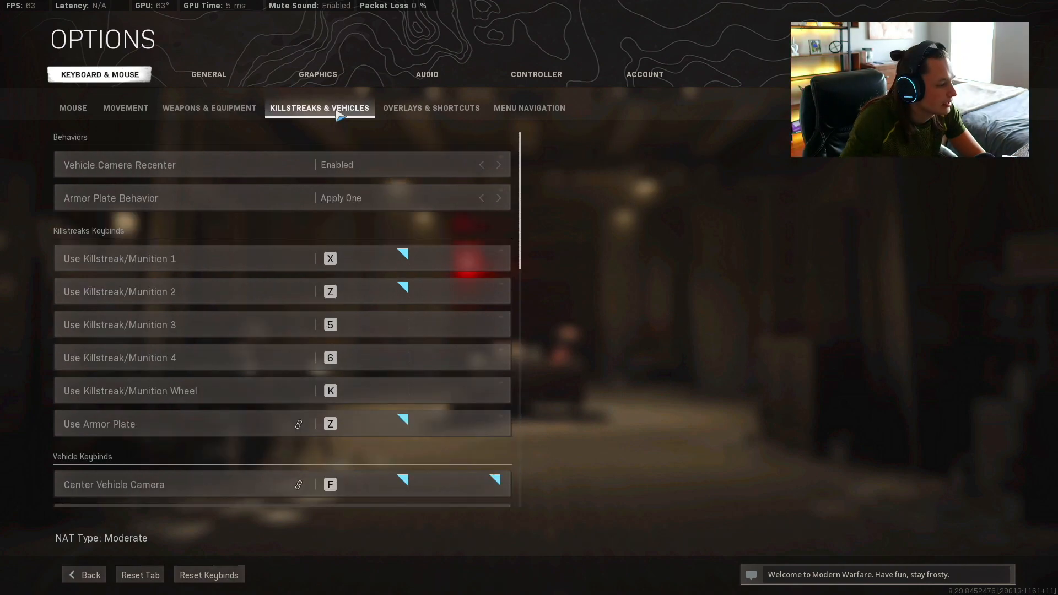
mouse_move(549, 151)
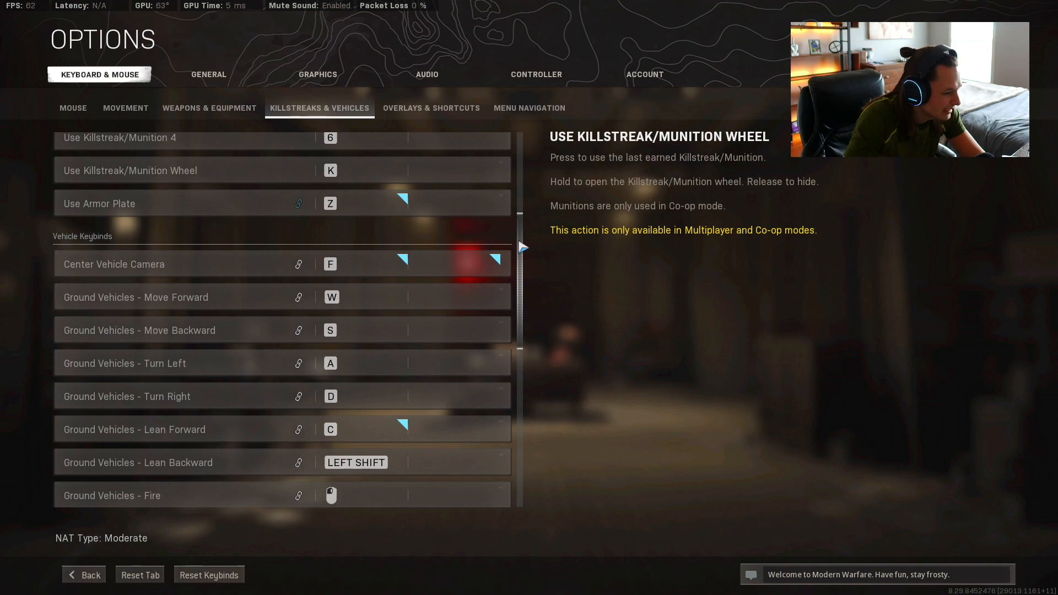
scroll(down, 3)
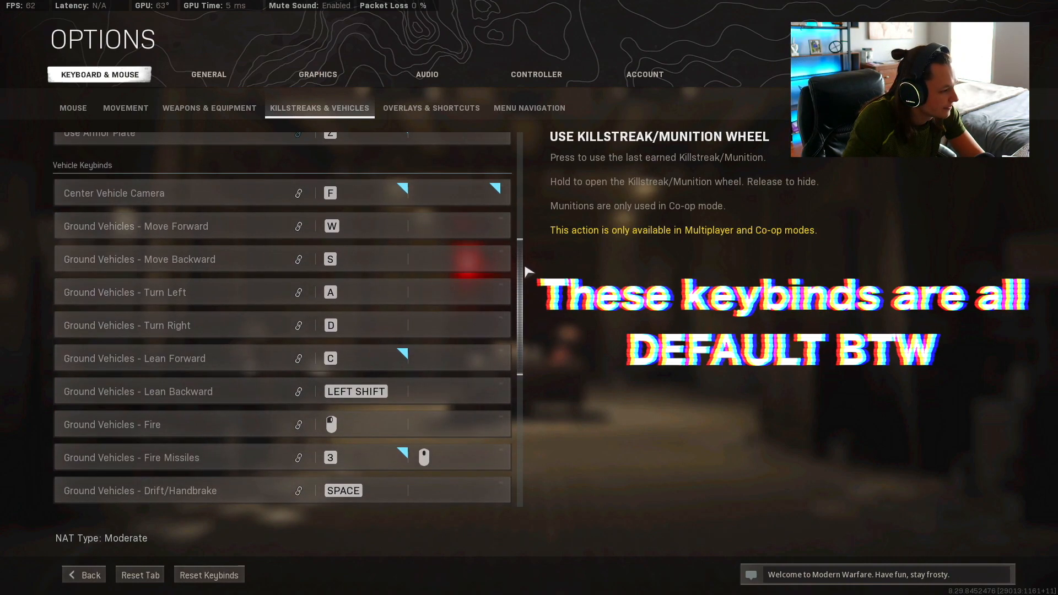
scroll(down, 3)
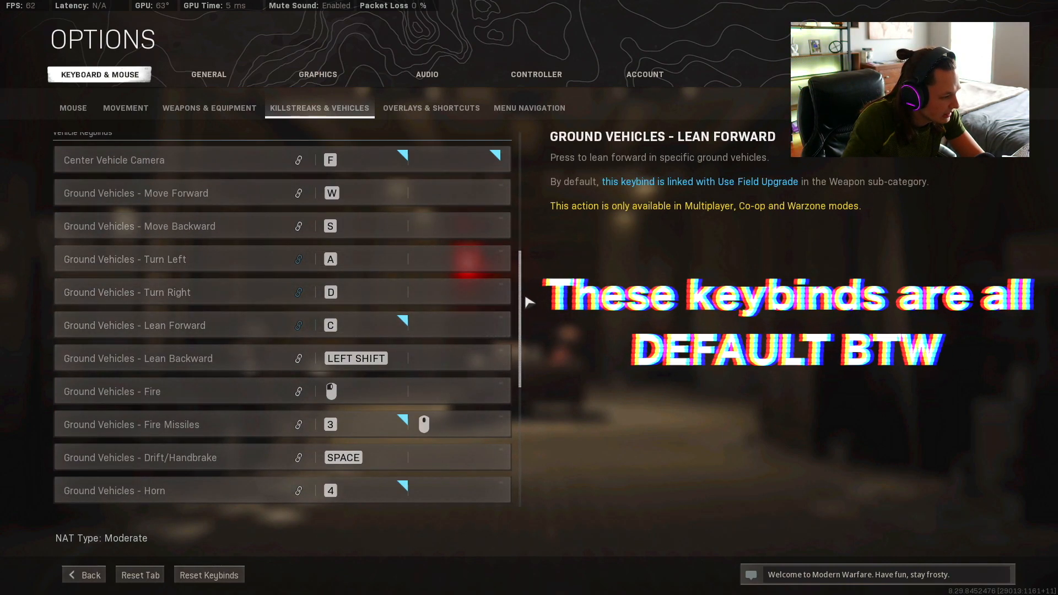
scroll(down, 3)
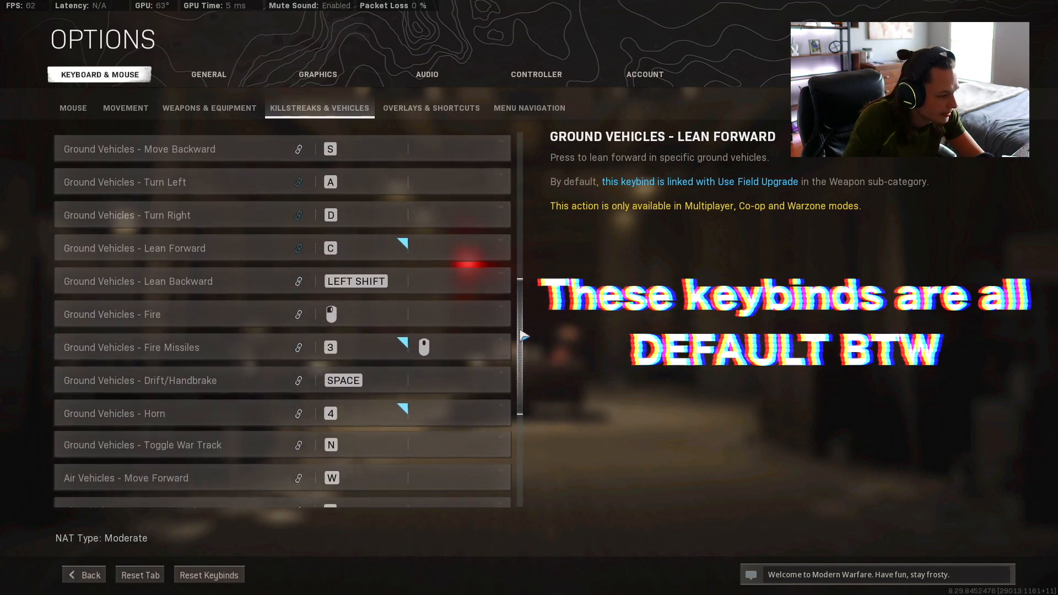
scroll(down, 3)
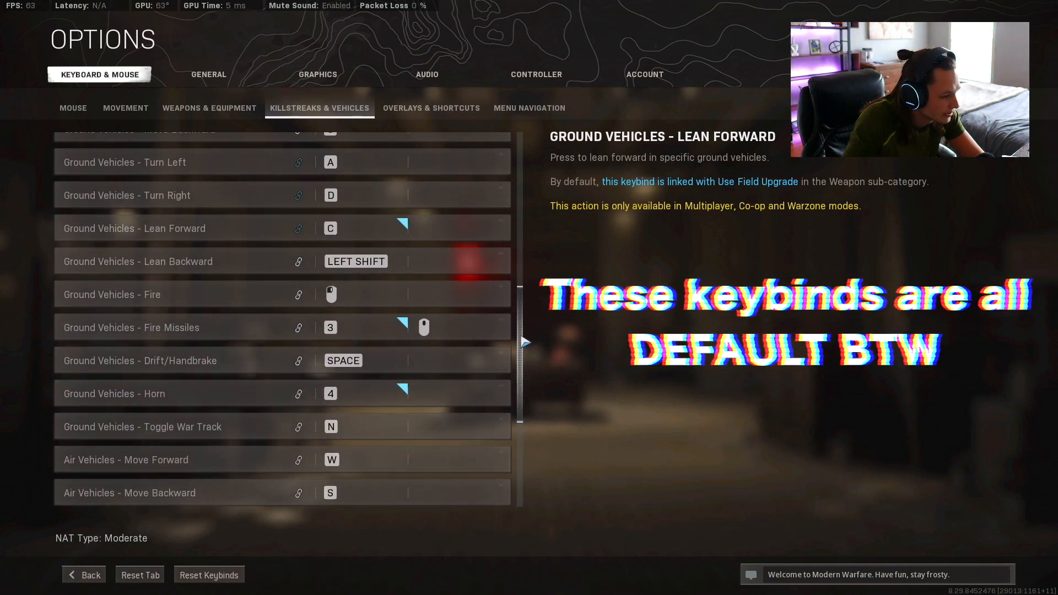
scroll(down, 3)
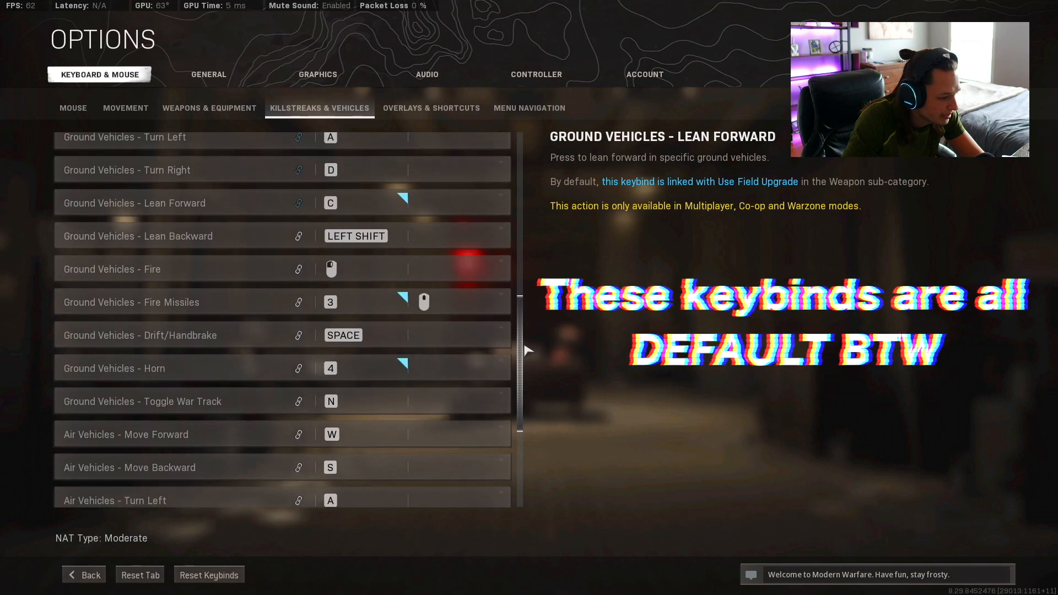
scroll(down, 3)
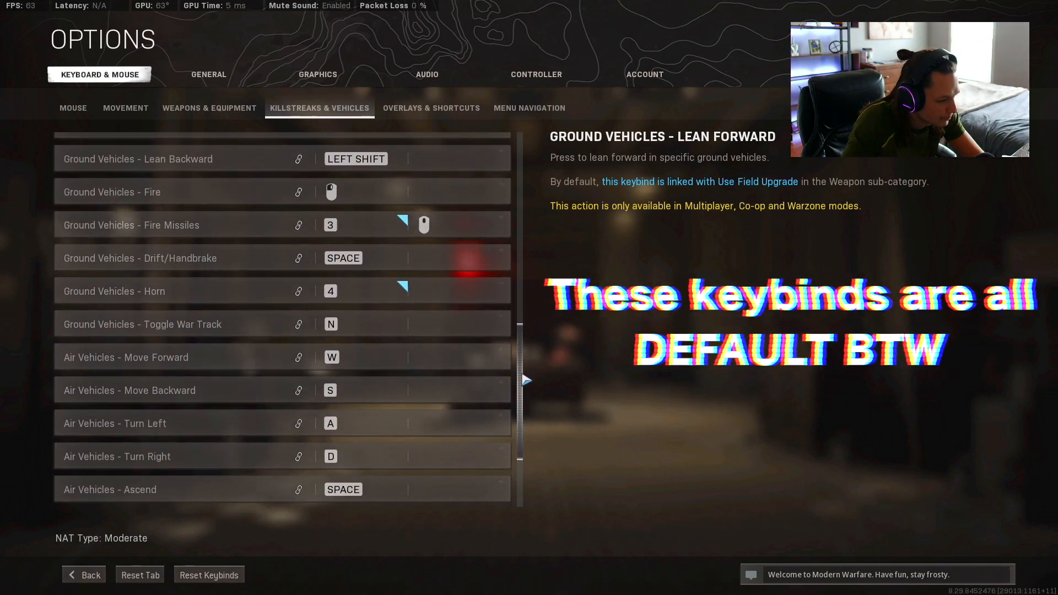
scroll(up, 3)
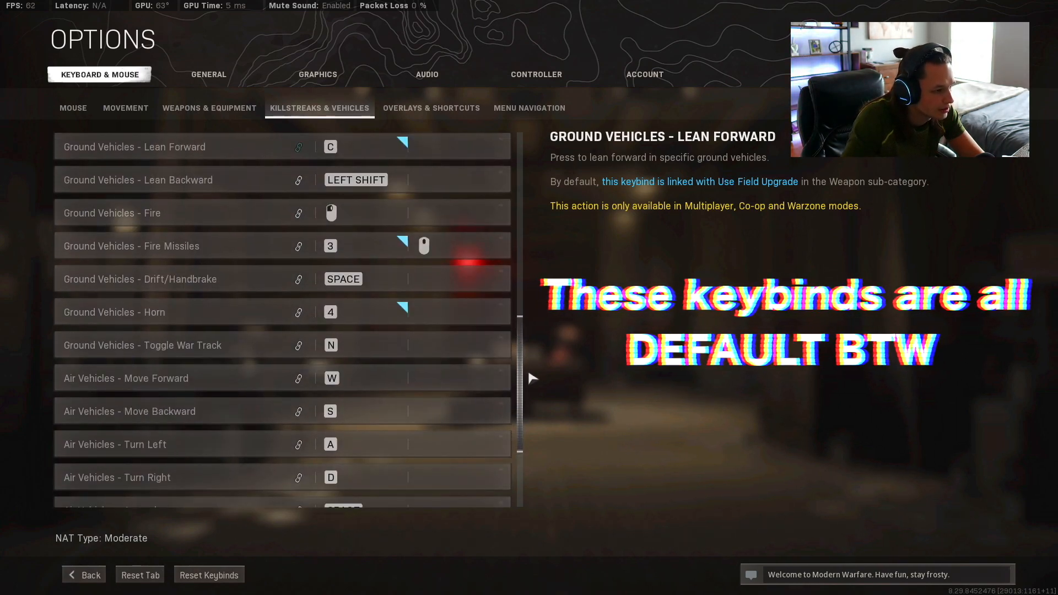
click(431, 108)
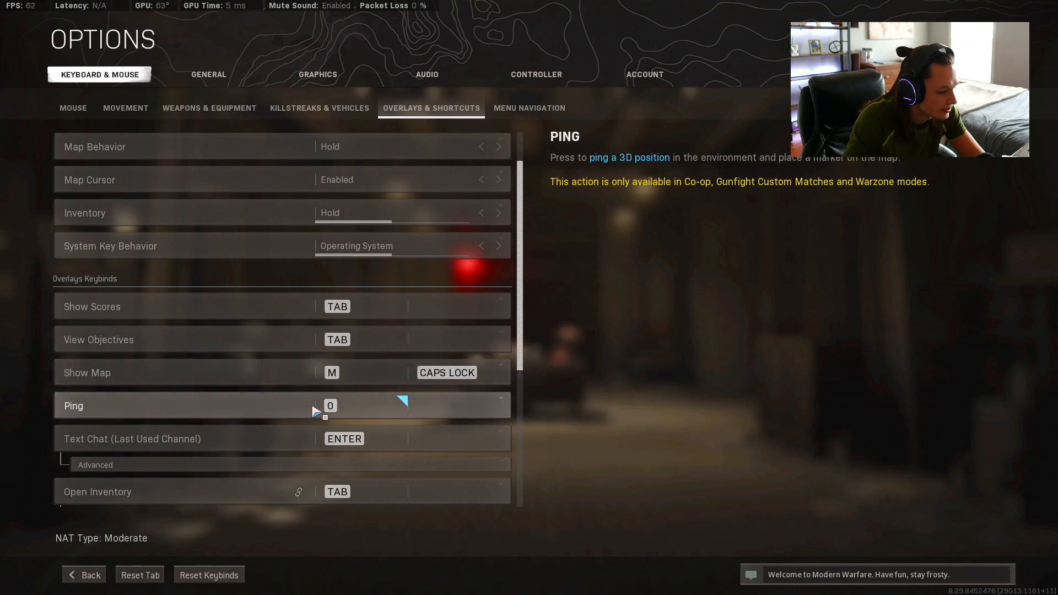
click(330, 406)
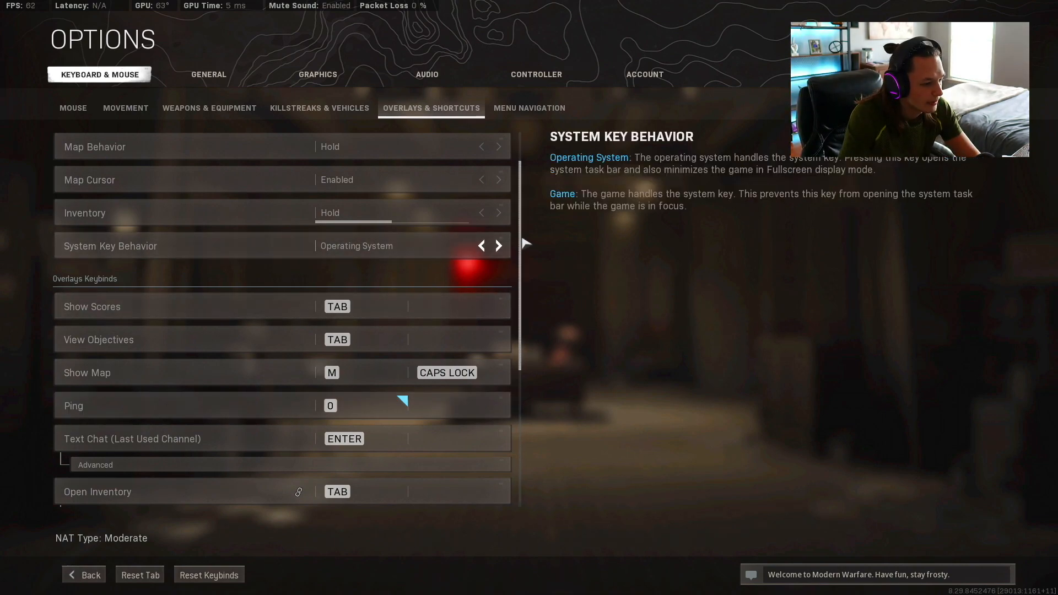
Step: Check Mute Voice Chat on F9, then view menu navigation keybinds (accept F7, decline F8)
scroll(down, 3)
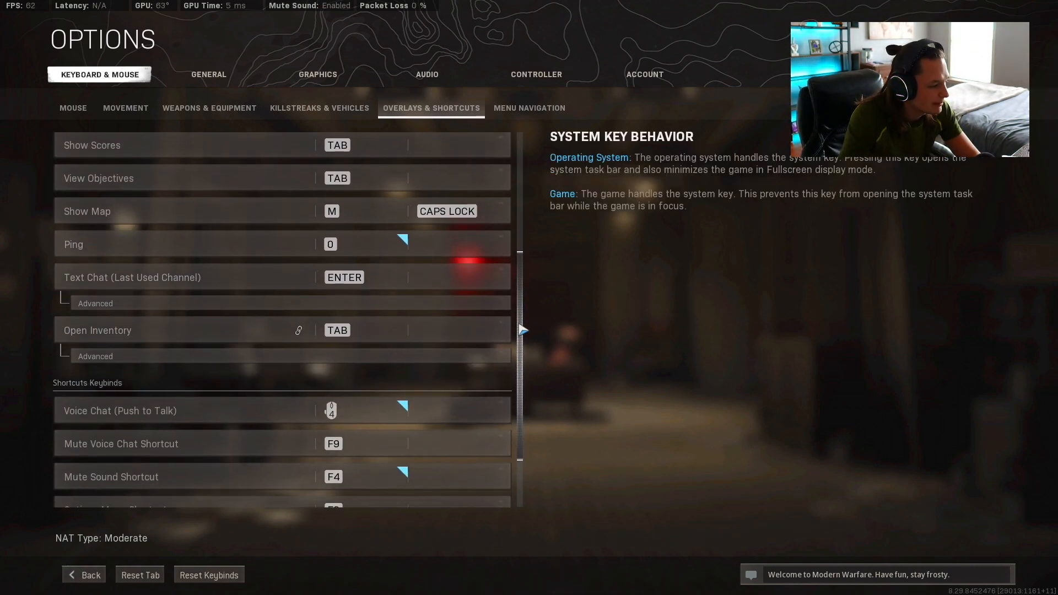
scroll(down, 3)
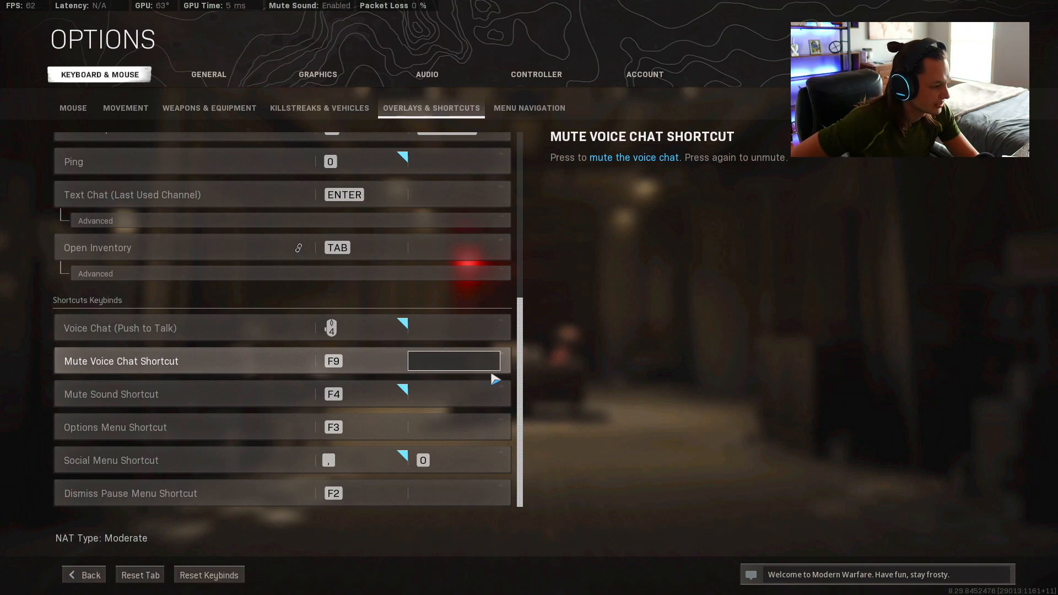
click(530, 108)
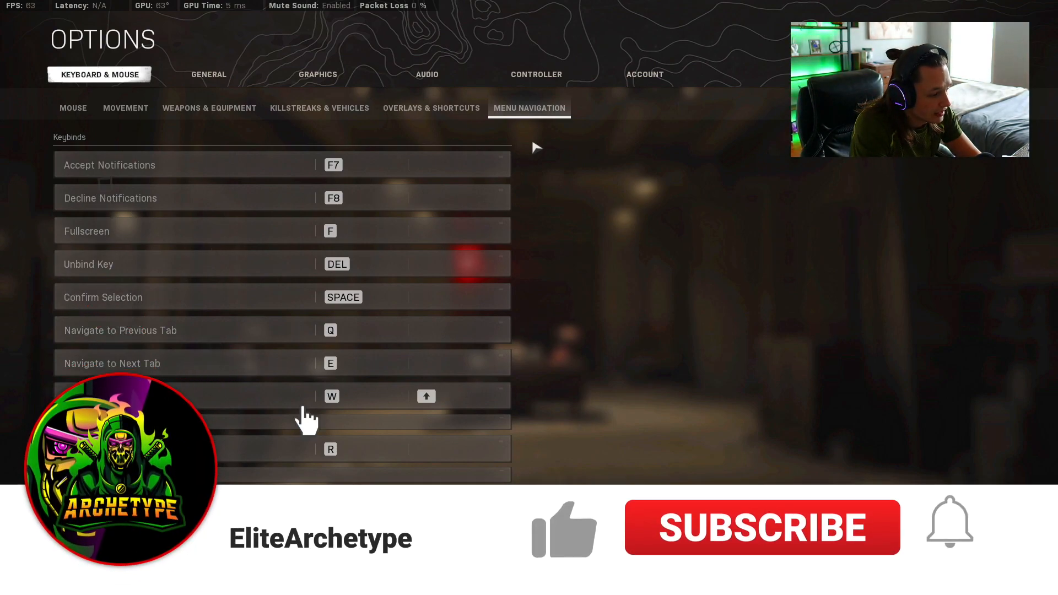
click(761, 536)
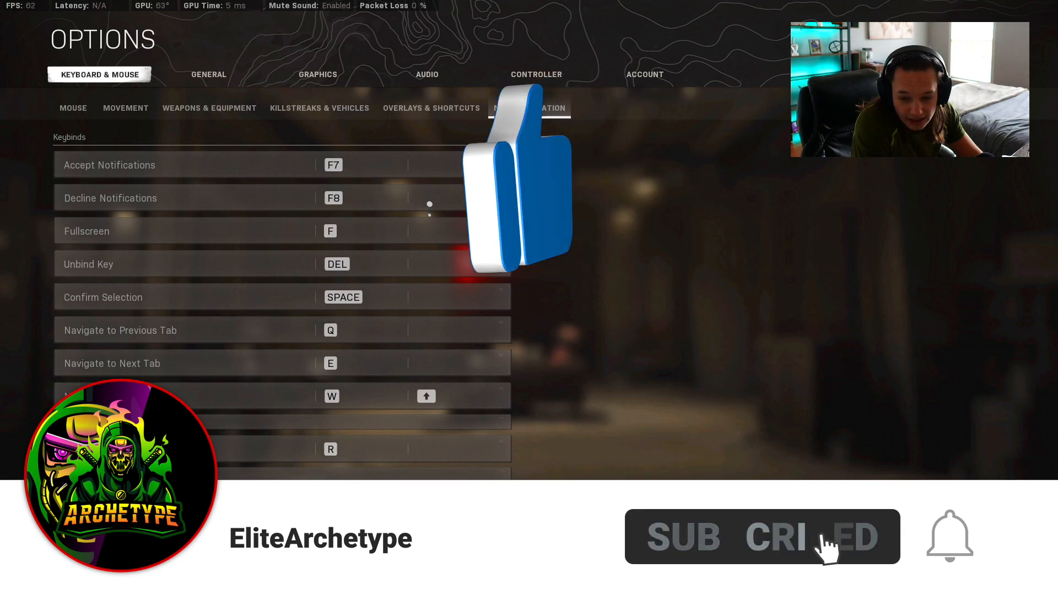